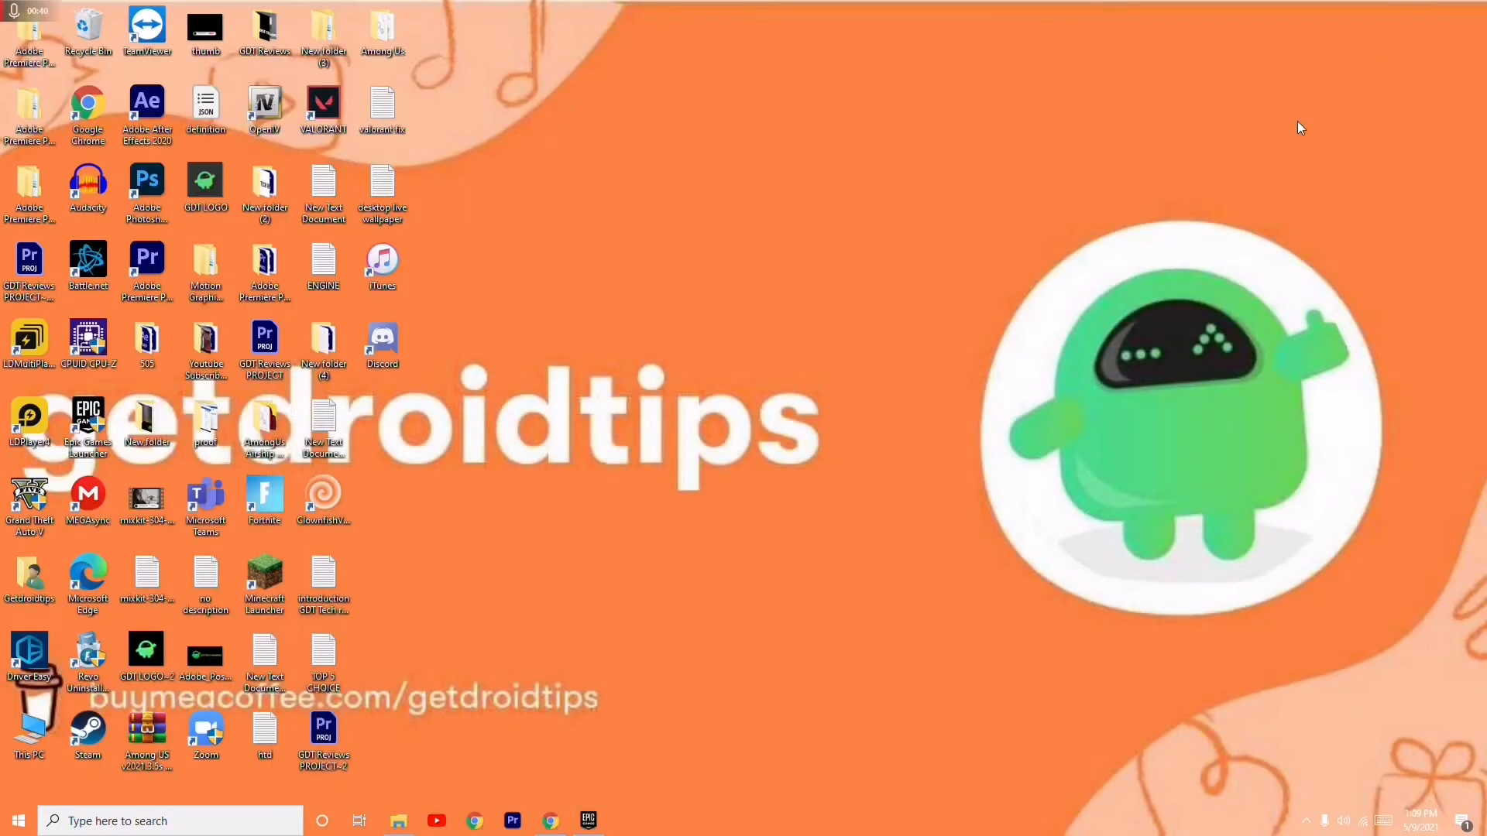
Run the Epic Games Launcher as administrator from its desktop shortcut.
right_click(87, 421)
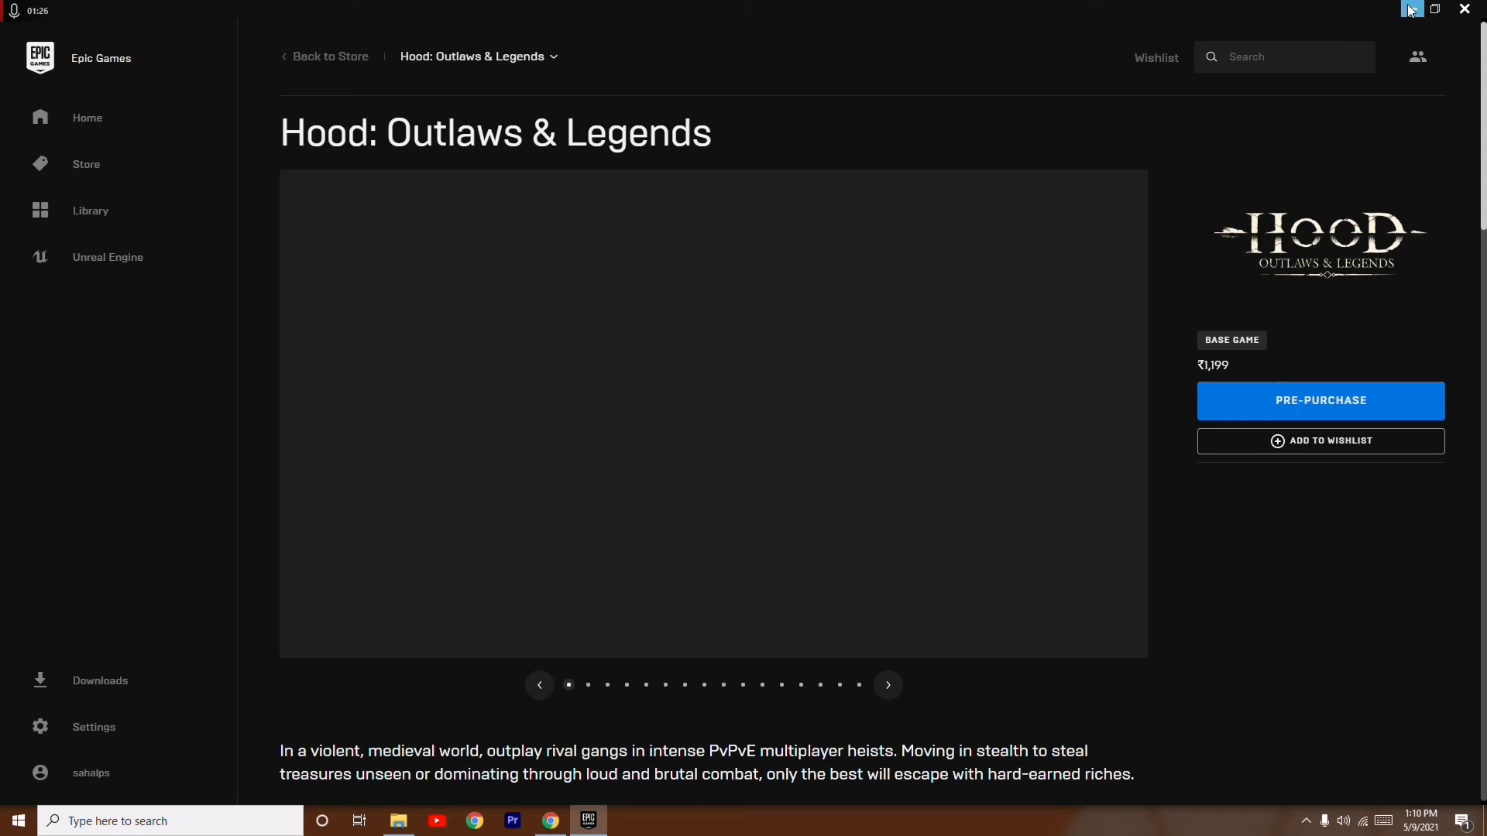
Minimize the launcher from the Hood: Outlaws & Legends store page to show the desktop.
left_click(1464, 10)
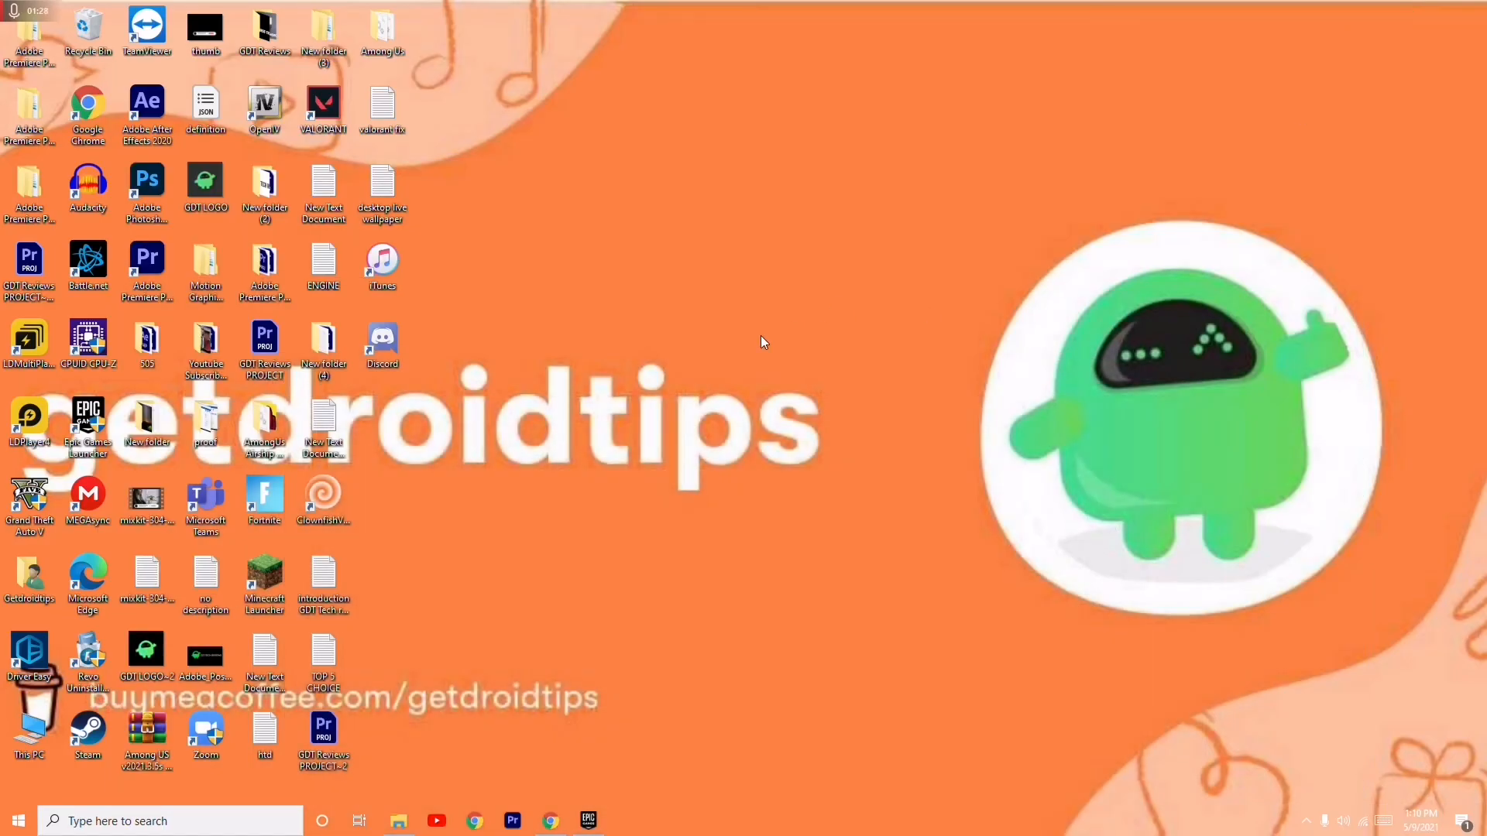